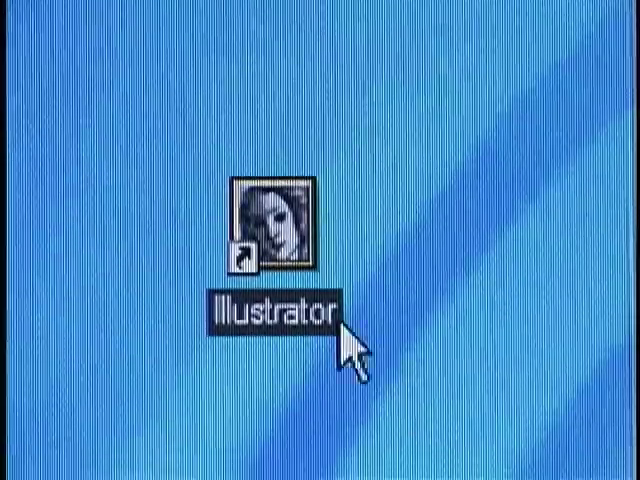
Step: Launch Illustrator and set the square's outline weight to a heavy 20 pt
double_click(274, 213)
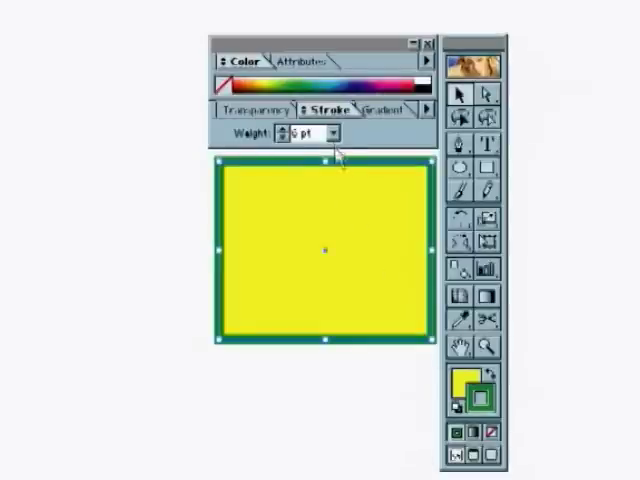
click(333, 132)
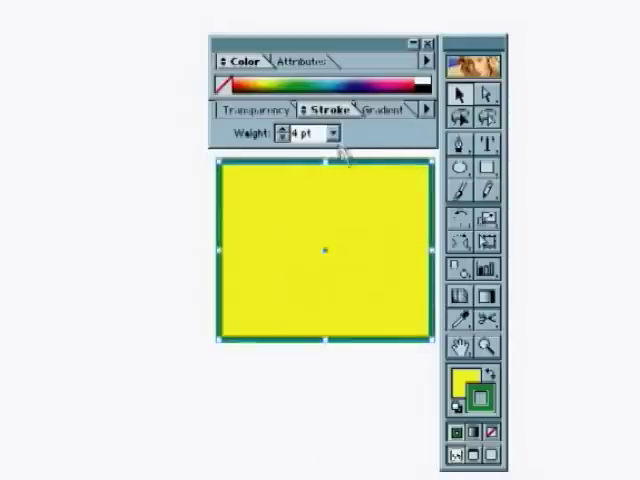
click(330, 132)
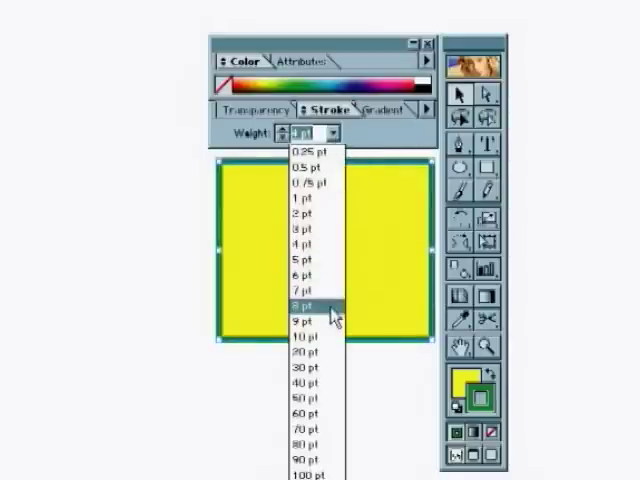
click(305, 339)
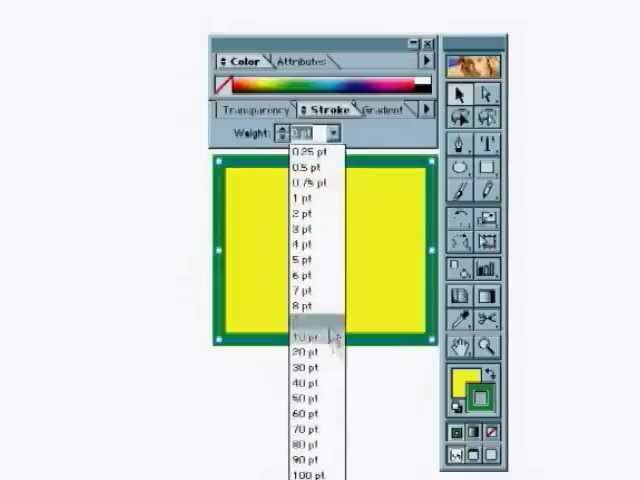
click(309, 353)
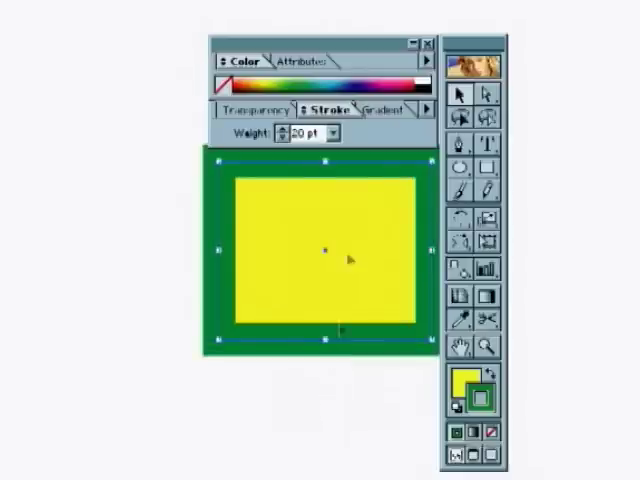
click(334, 133)
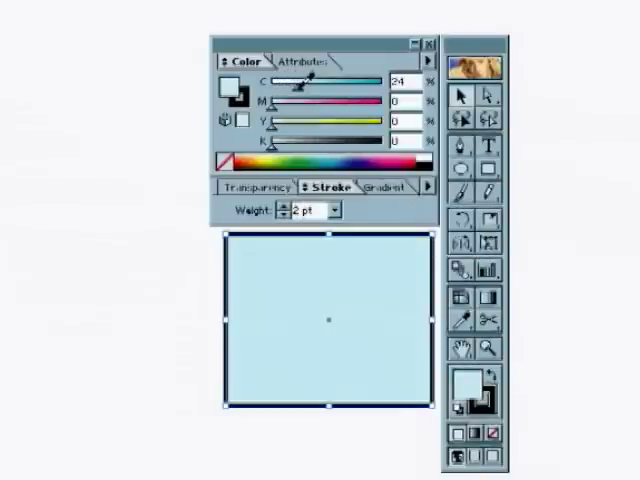
Step: Tint the square's fill light cyan, then change it to pale 35% yellow
drag(300, 82, 395, 82)
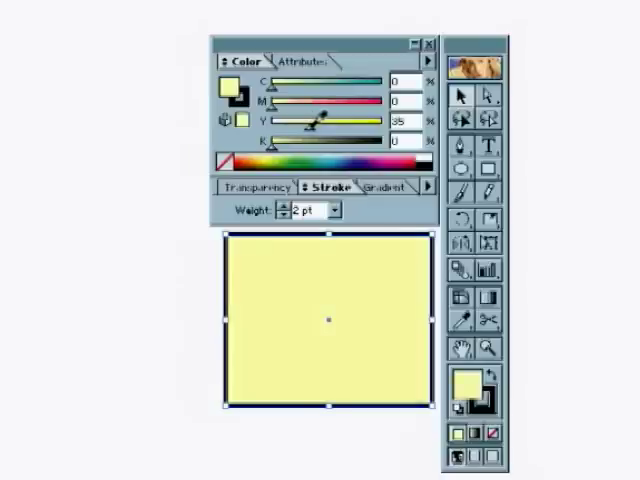
drag(310, 120, 385, 120)
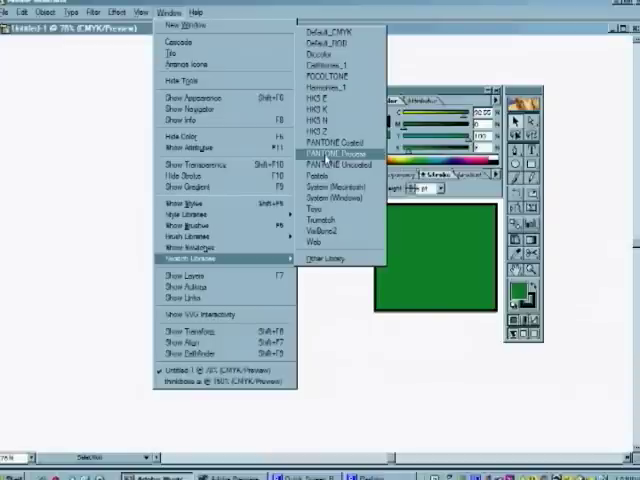
Step: Open the PANTONE Process library and browse it for an orange-brown swatch
click(340, 157)
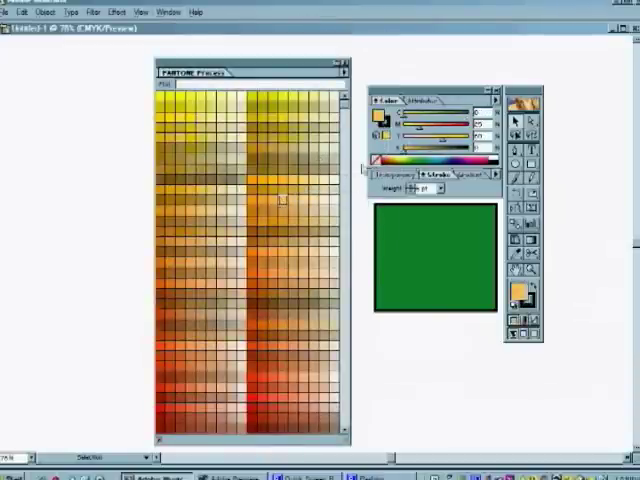
mouse_move(302, 216)
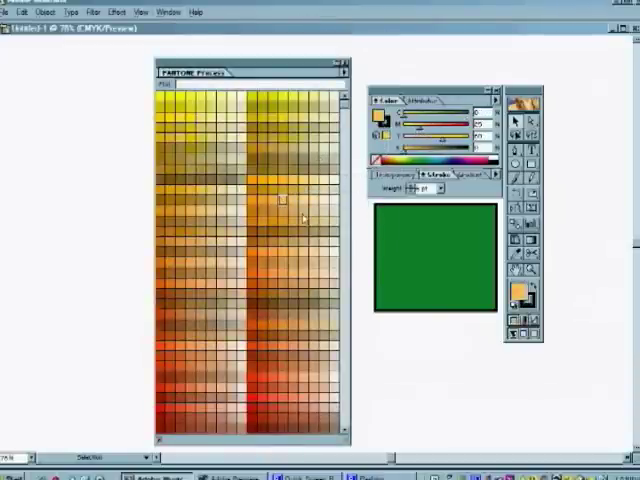
mouse_move(283, 200)
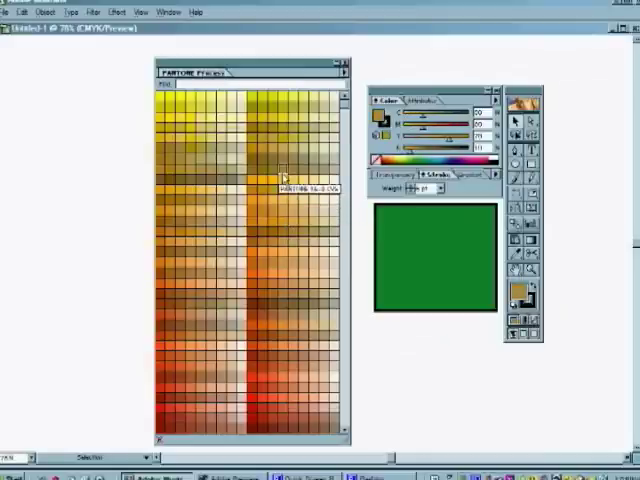
scroll(down, 3)
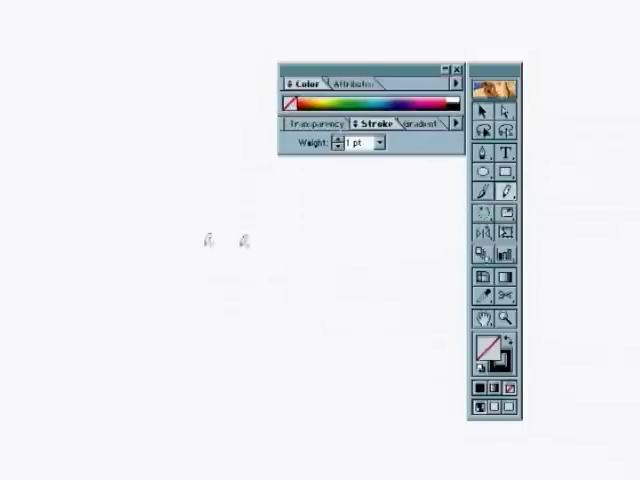
Step: Draw the first freehand Pencil strokes of the cartoon face
drag(150, 245, 240, 235)
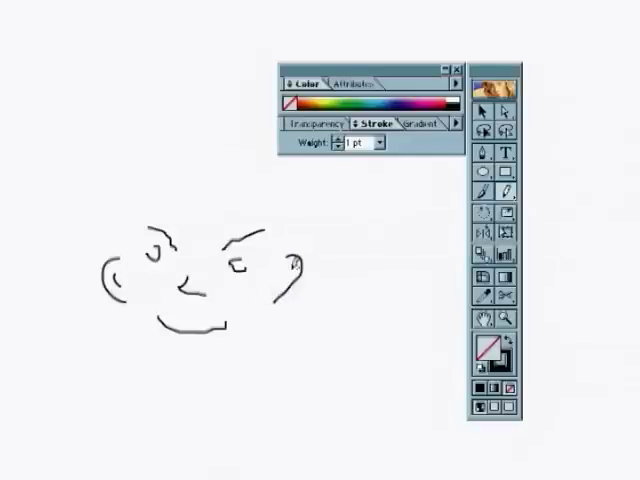
drag(135, 210, 255, 192)
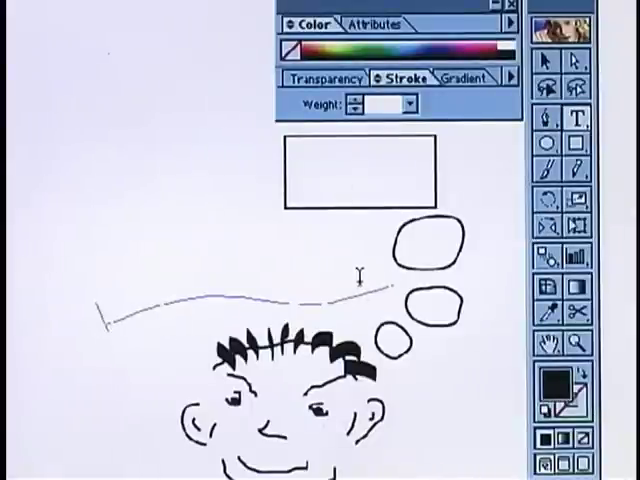
Step: Type 'Think outside the box!' along the curved path
text(Think outside the bo)
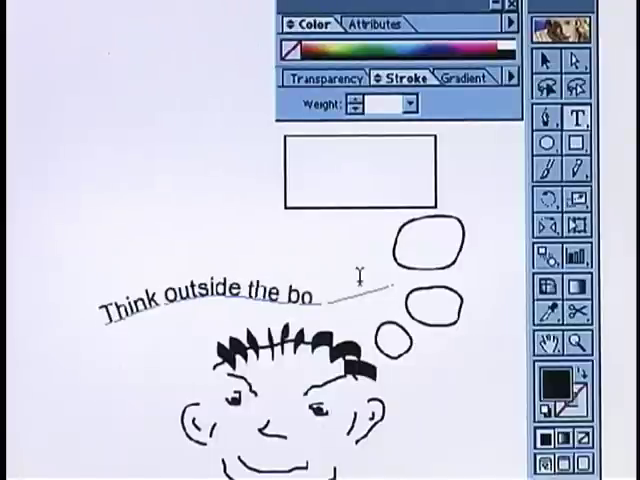
text(x!)
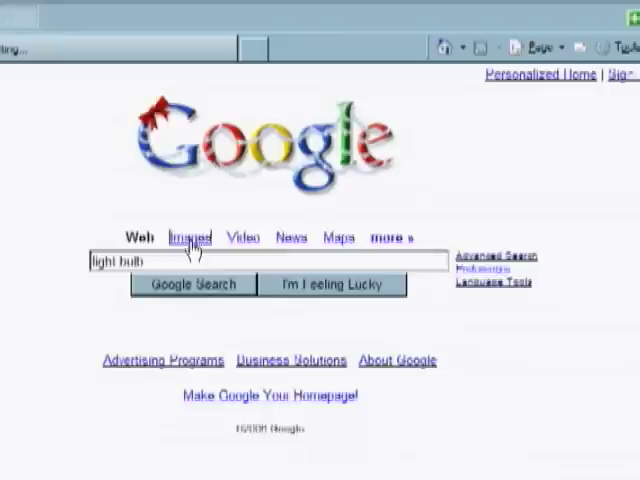
Step: Run a Google image search for 'light bulb' and browse the results
click(190, 237)
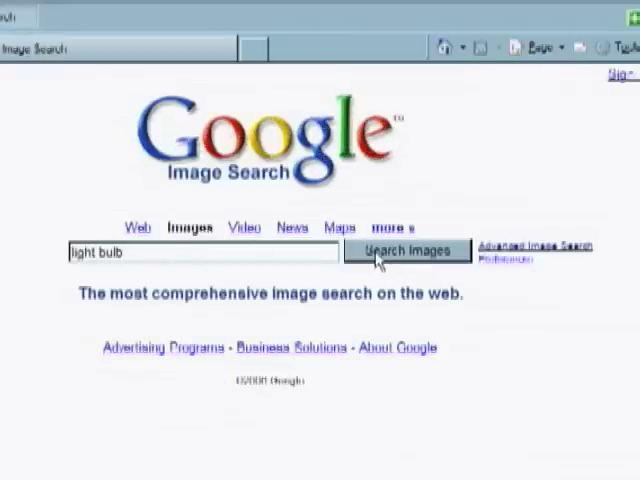
click(406, 251)
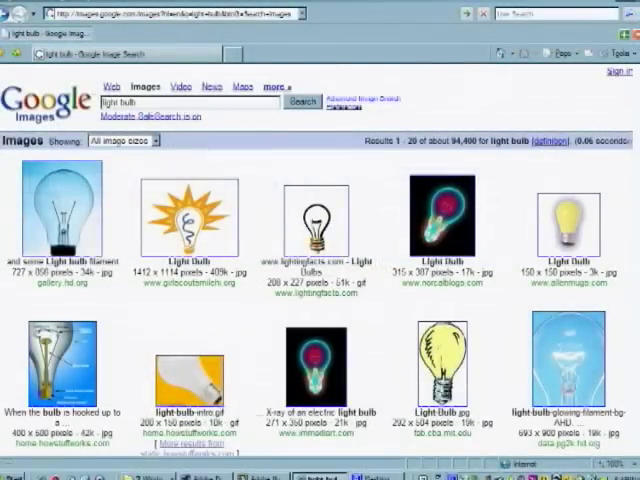
scroll(down, 3)
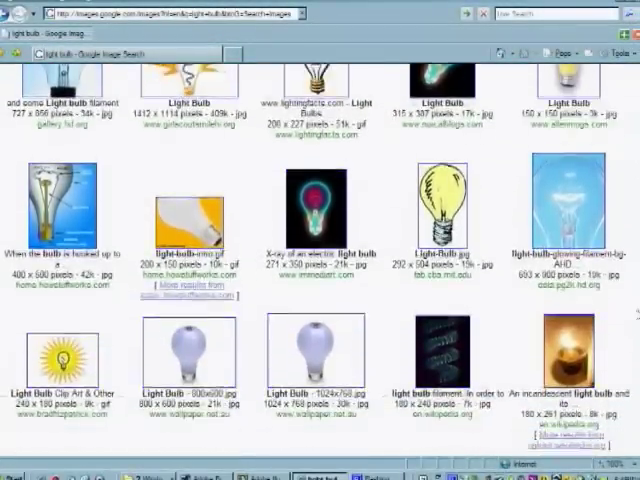
scroll(down, 3)
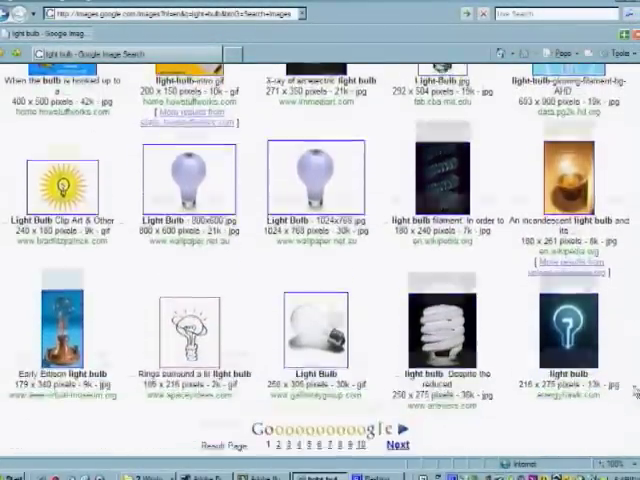
scroll(down, 3)
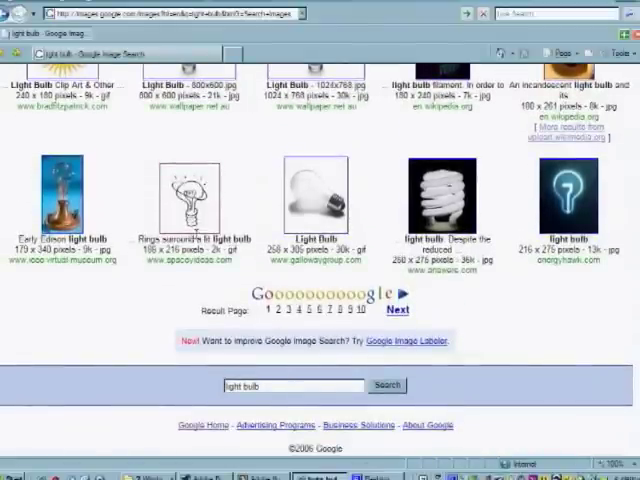
click(396, 310)
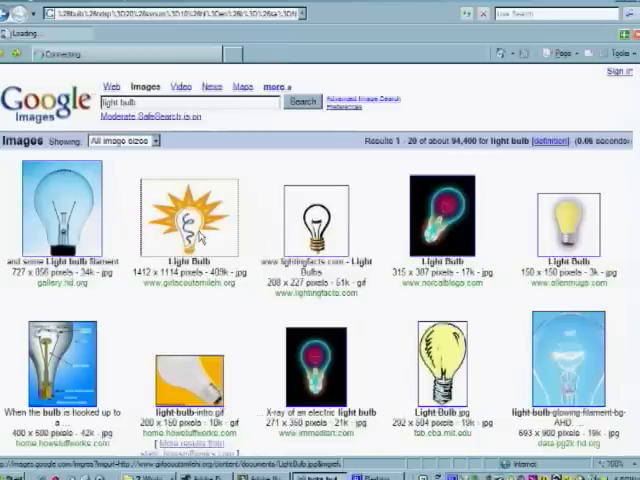
Step: Open the orange sunburst light bulb image and save it to the computer
click(192, 218)
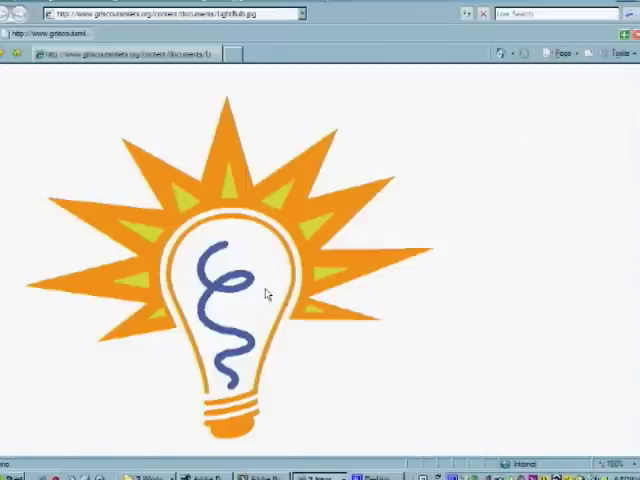
right_click(265, 293)
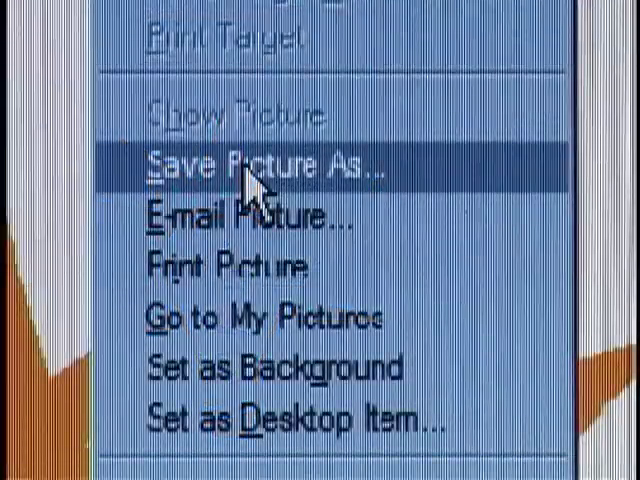
click(265, 164)
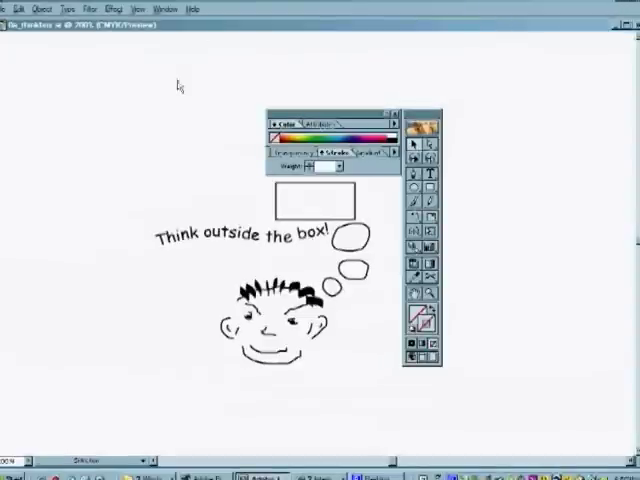
Step: Place the saved lightbulb.jpg into the Illustrator design
click(8, 9)
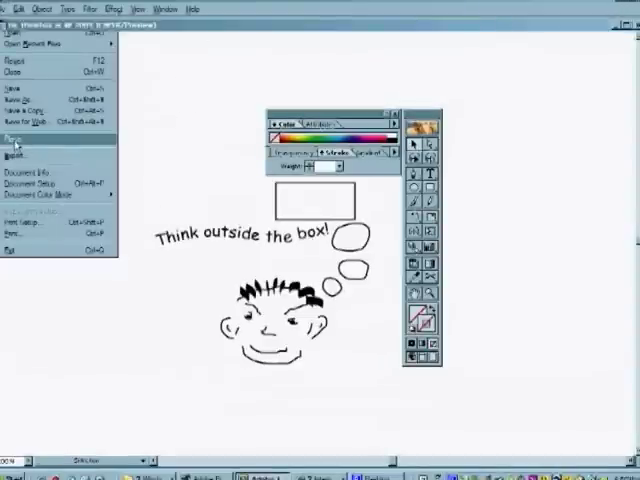
click(15, 148)
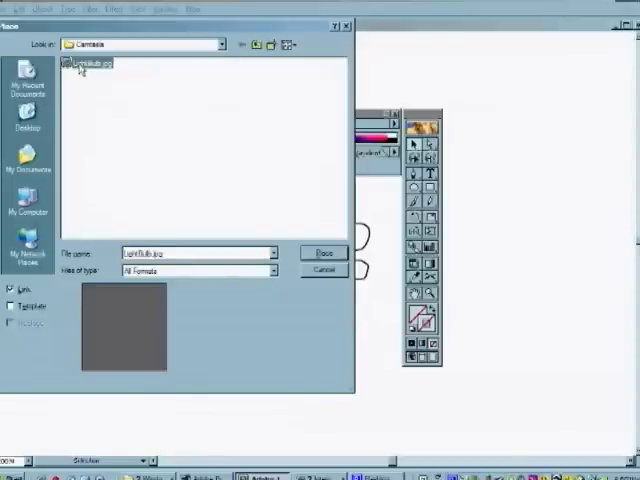
click(323, 252)
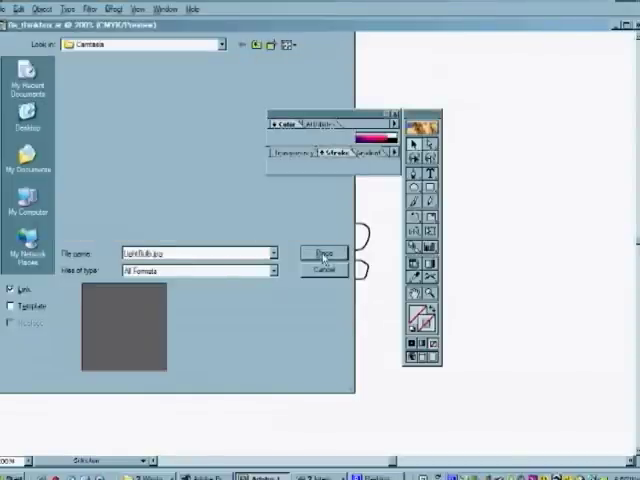
click(322, 252)
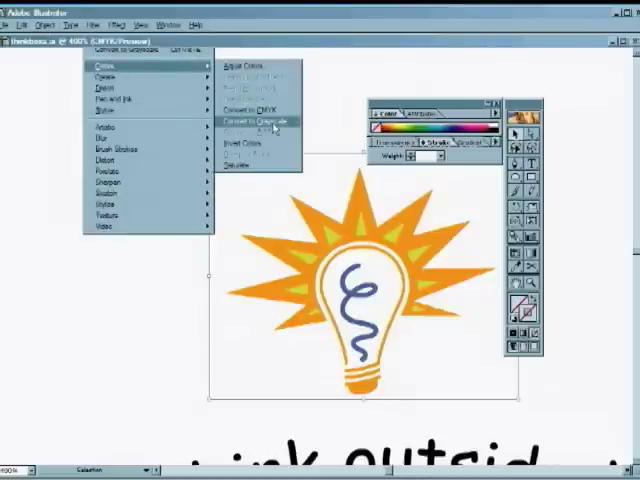
Step: Convert the placed light bulb image to grayscale and lock it
click(255, 120)
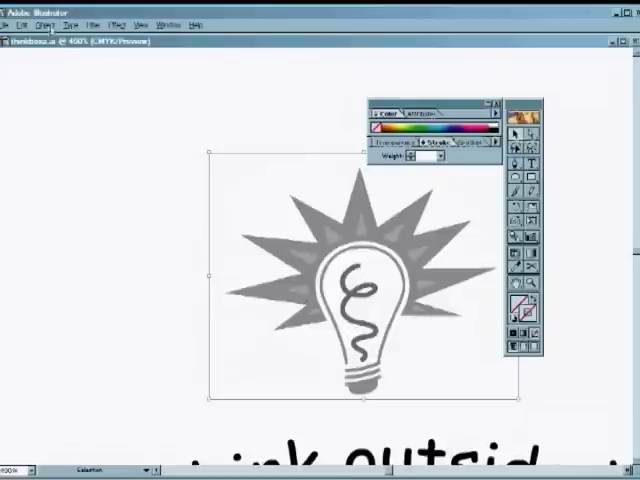
click(48, 24)
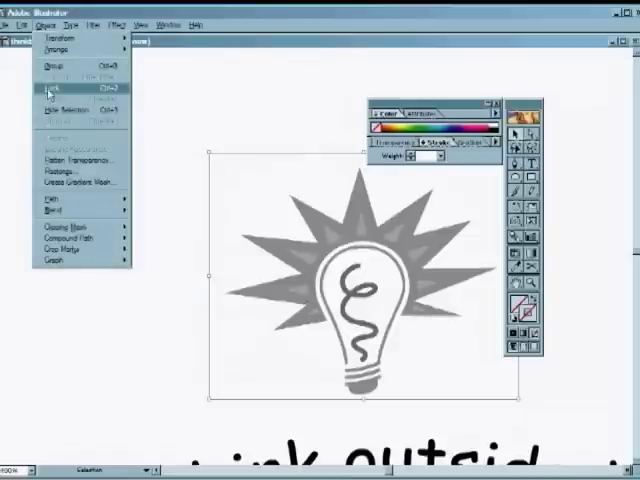
click(52, 90)
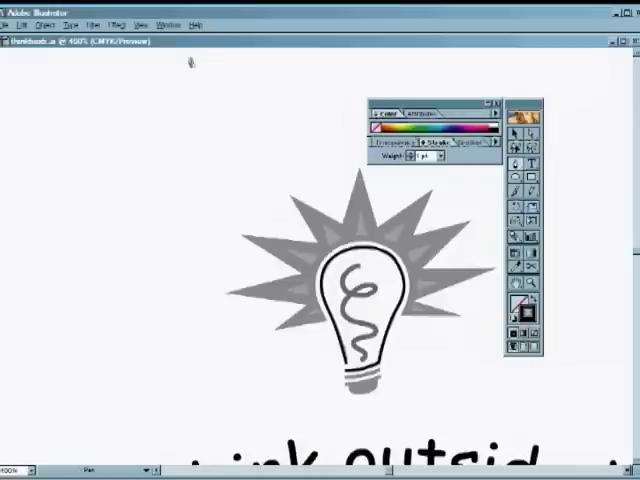
Step: Open a Pantone colour swatch library for colouring the traced bulb
click(167, 24)
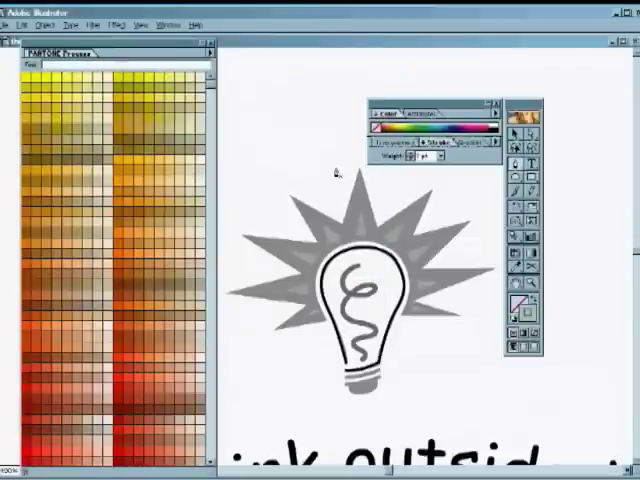
click(355, 285)
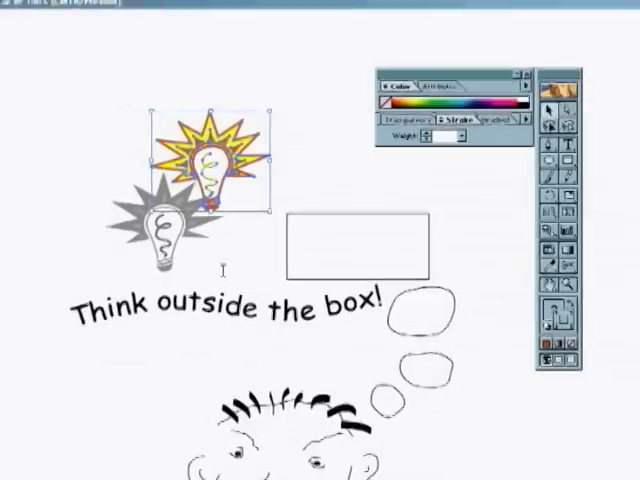
click(76, 30)
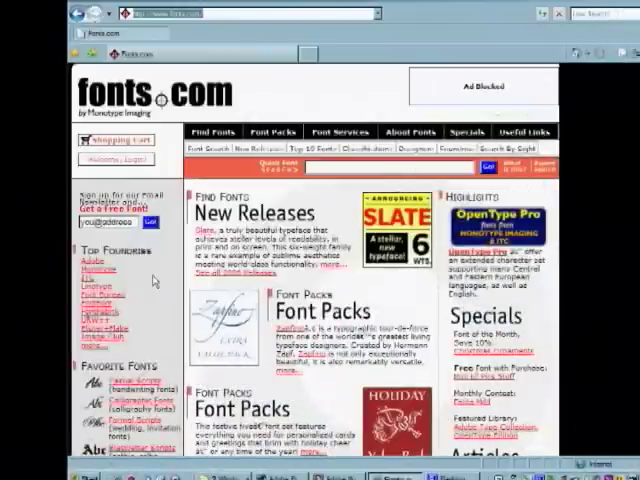
mouse_move(165, 360)
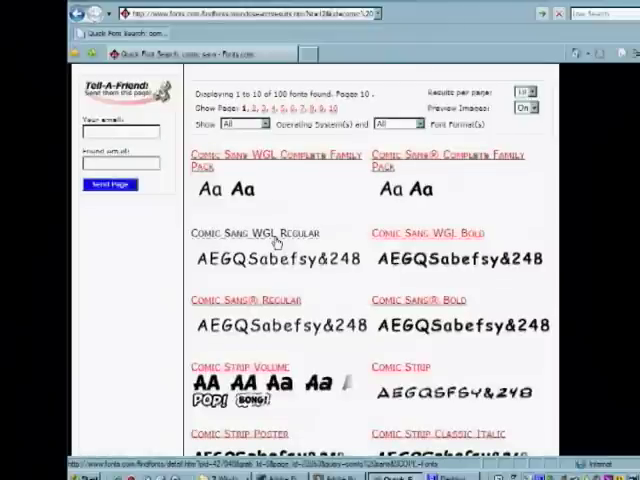
Step: Open the Comic Sans WGL Regular page and preview the slogan in it
click(253, 233)
text(Think outside)
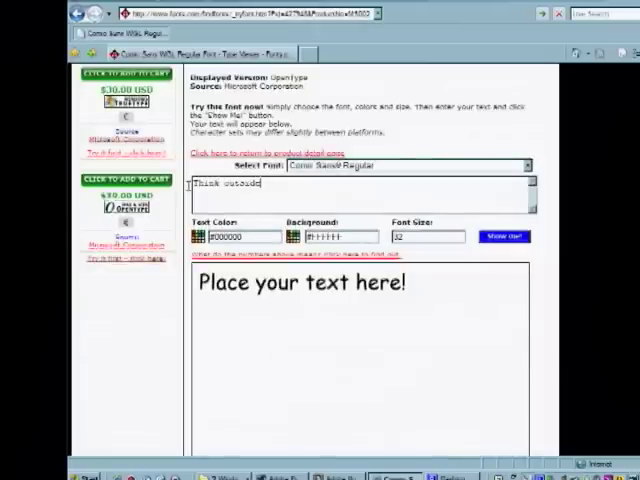
text(the box!)
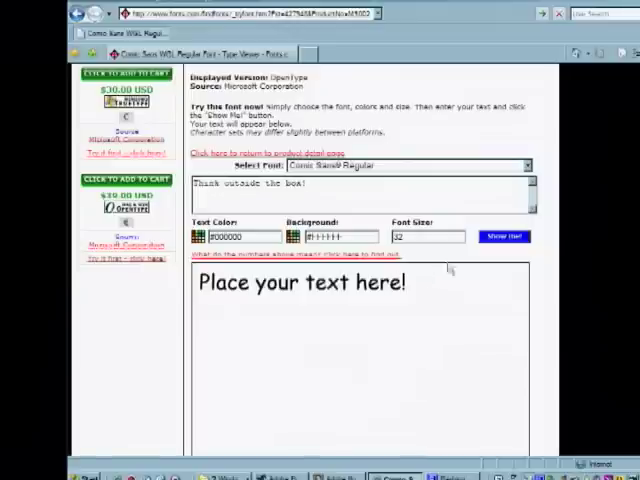
click(504, 236)
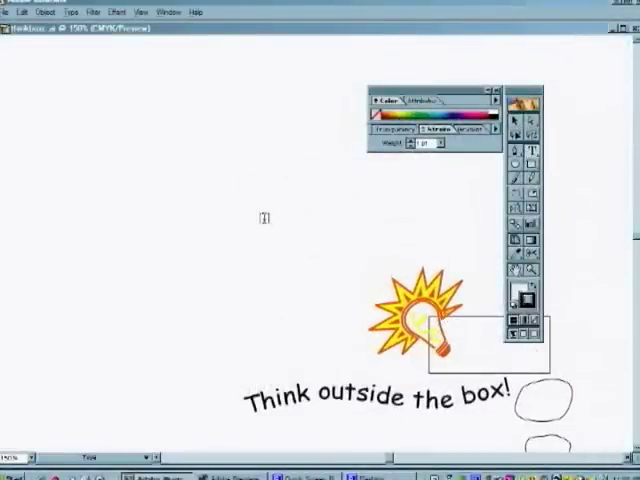
Step: Type the company name 'HIX CORPORATION' as the logo text
text(HIX C)
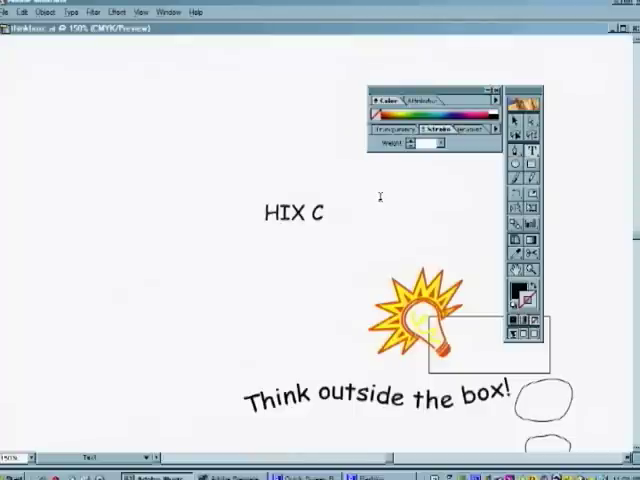
text(ORPORATION)
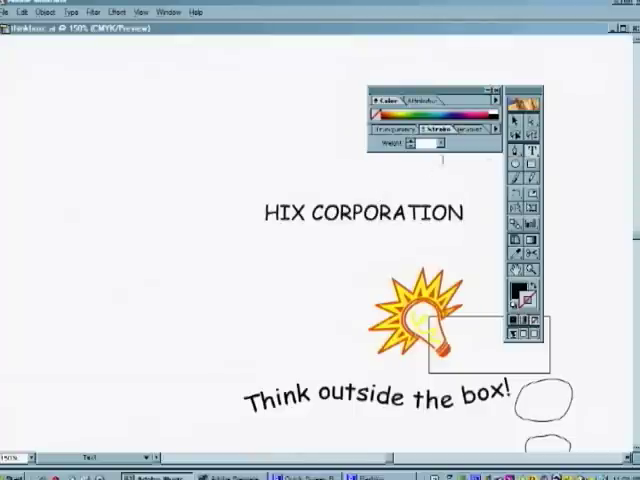
click(72, 11)
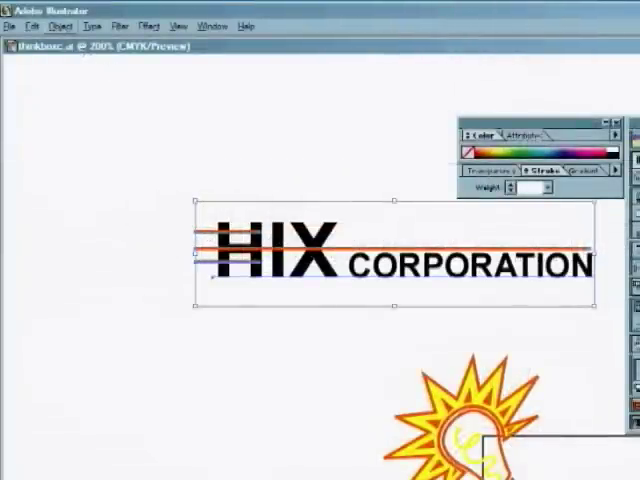
Step: Choose Object > Transform > Shear to slant the HIX CORPORATION logo
click(60, 26)
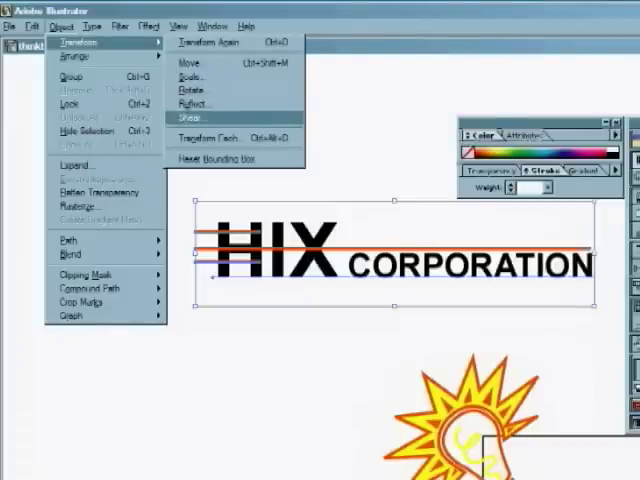
click(189, 118)
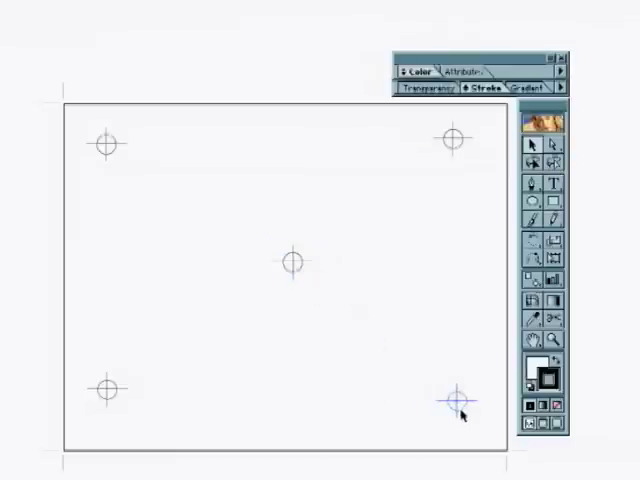
Step: Zoom in on the top-left registration mark and move the Swatches palette above it
click(455, 397)
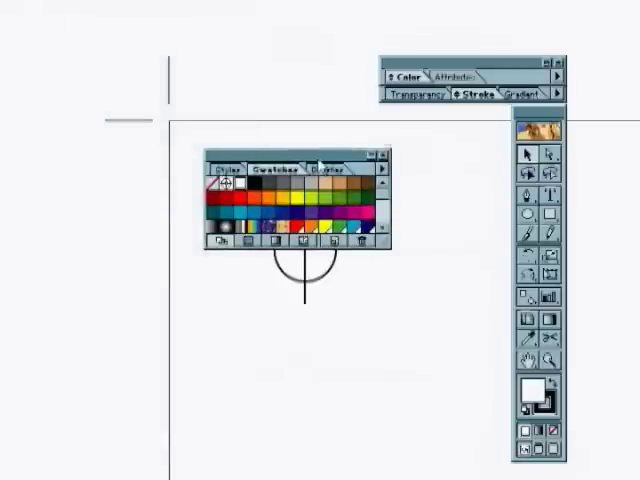
drag(290, 160, 280, 105)
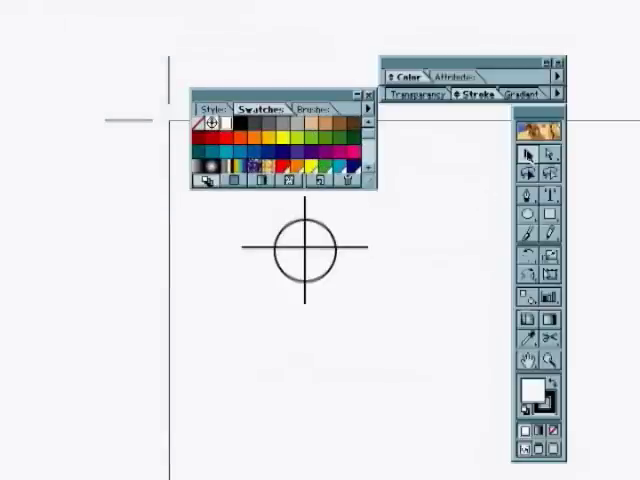